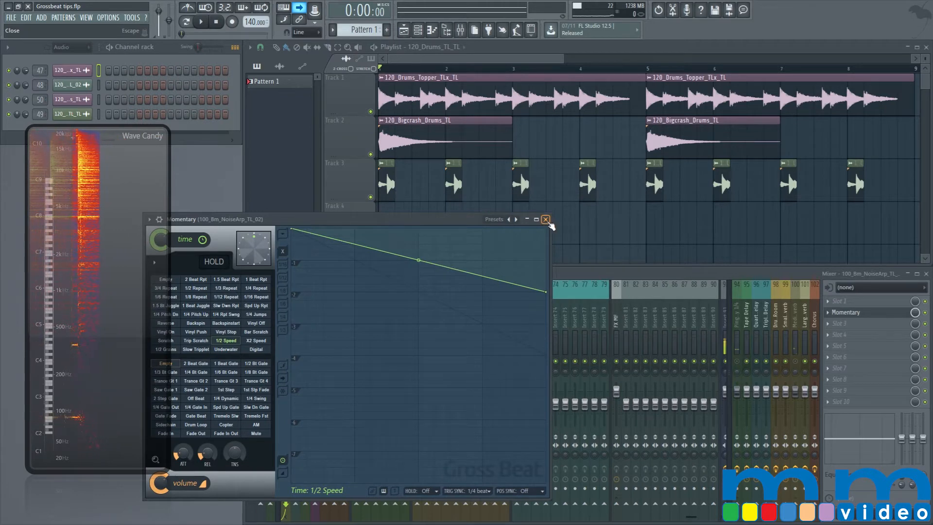
# - Close the Gross Beat half-speed window, play the drum loop back, then stop it
pyautogui.click(546, 218)
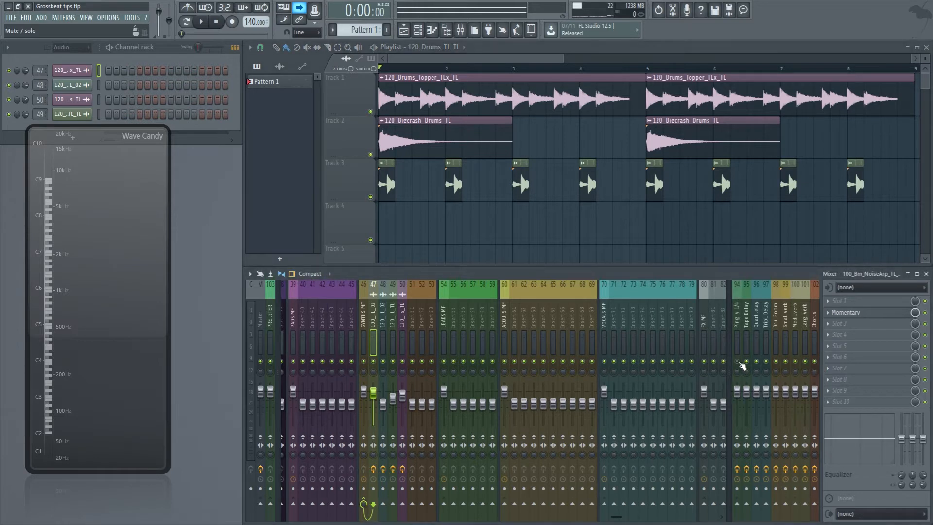
pyautogui.click(201, 22)
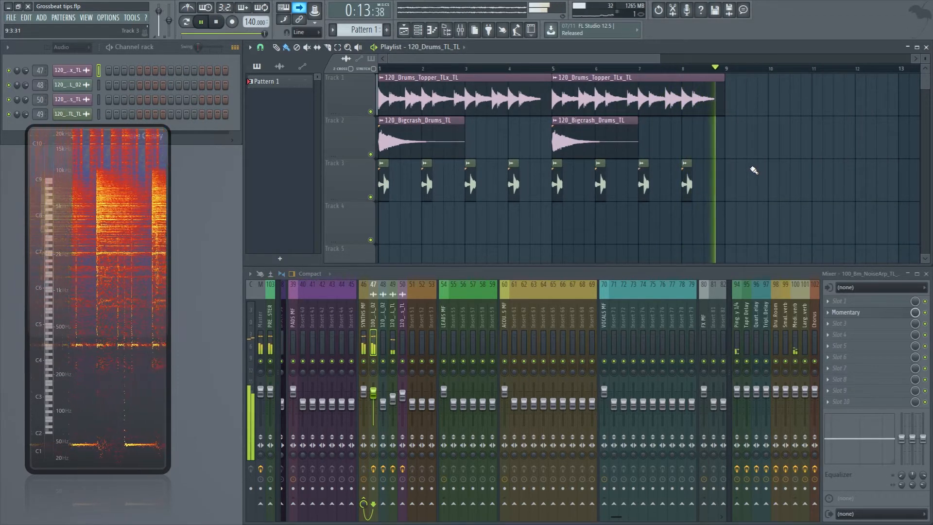
pyautogui.click(216, 22)
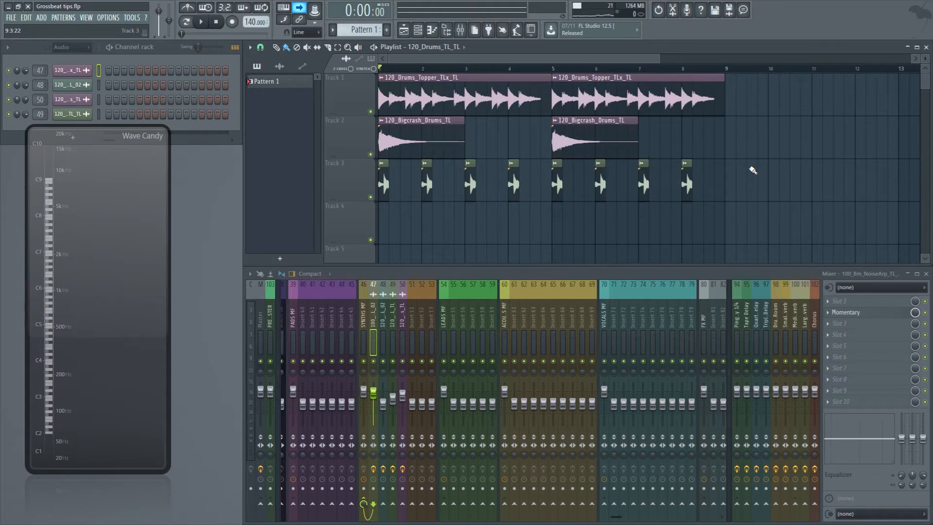
pyautogui.moveTo(884, 298)
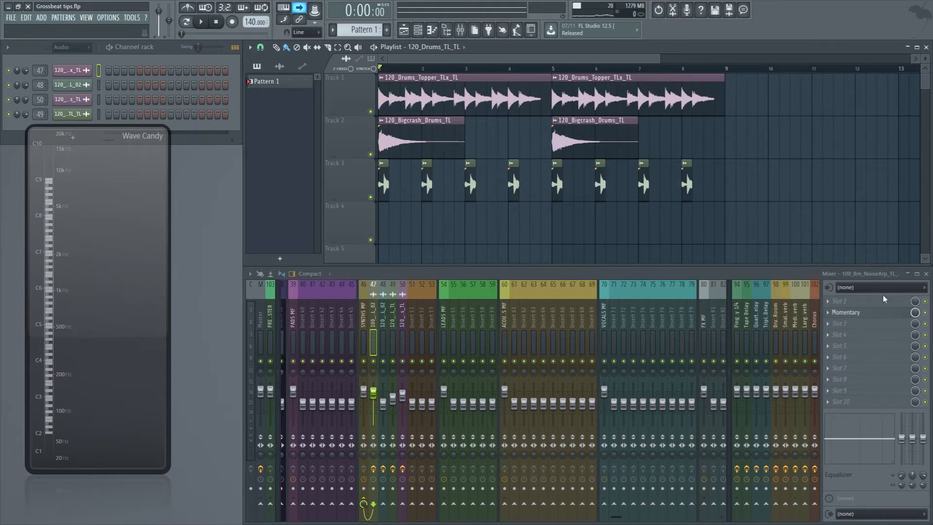
# - Reload the 1/2 Speed time preset and raise its first point so normal speed holds before the half-speed drop
pyautogui.click(846, 312)
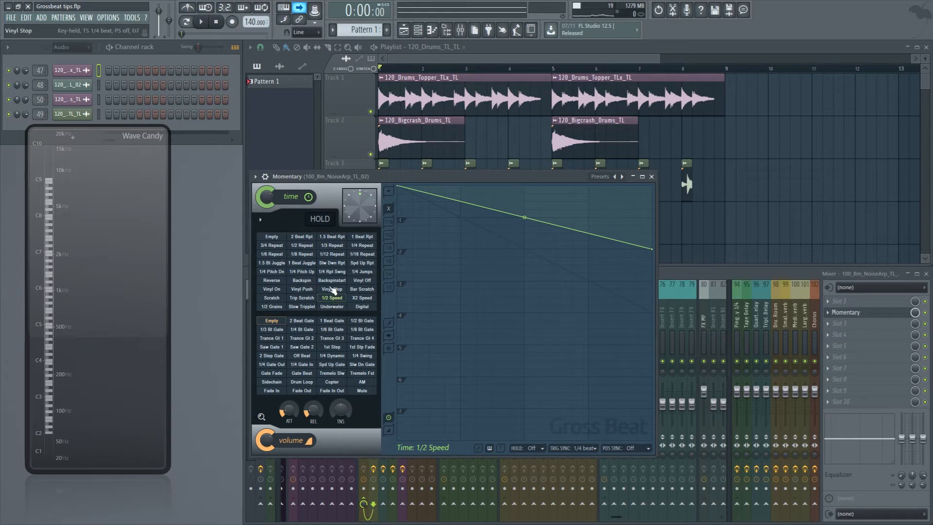
pyautogui.click(331, 297)
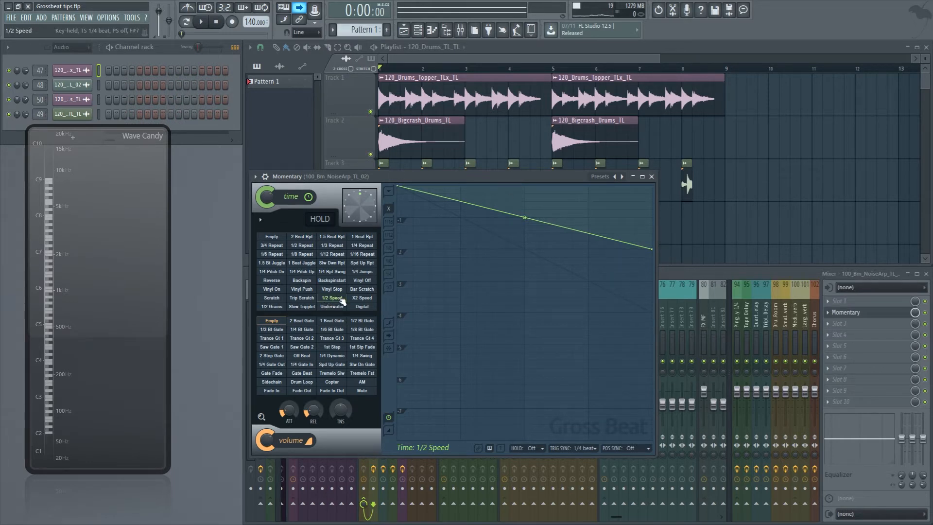
pyautogui.click(361, 271)
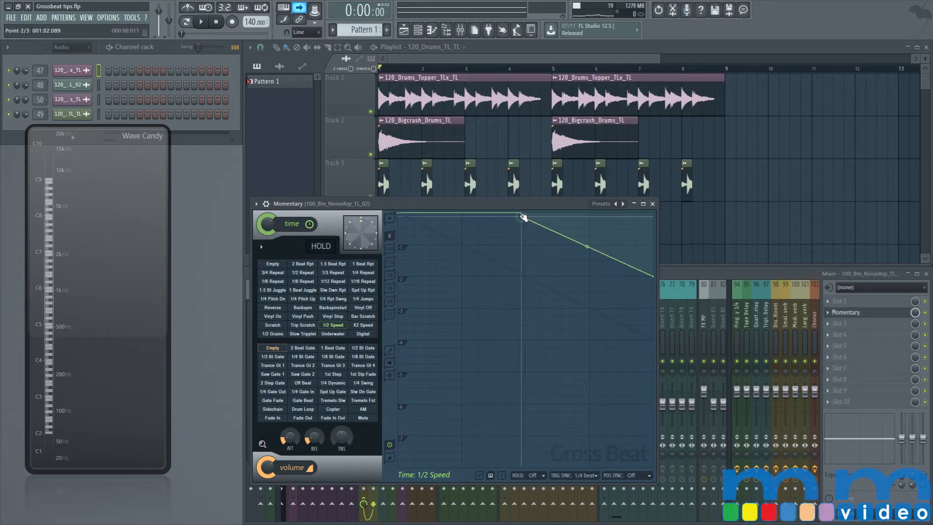
pyautogui.moveTo(524, 216); pyautogui.dragTo(527, 245)
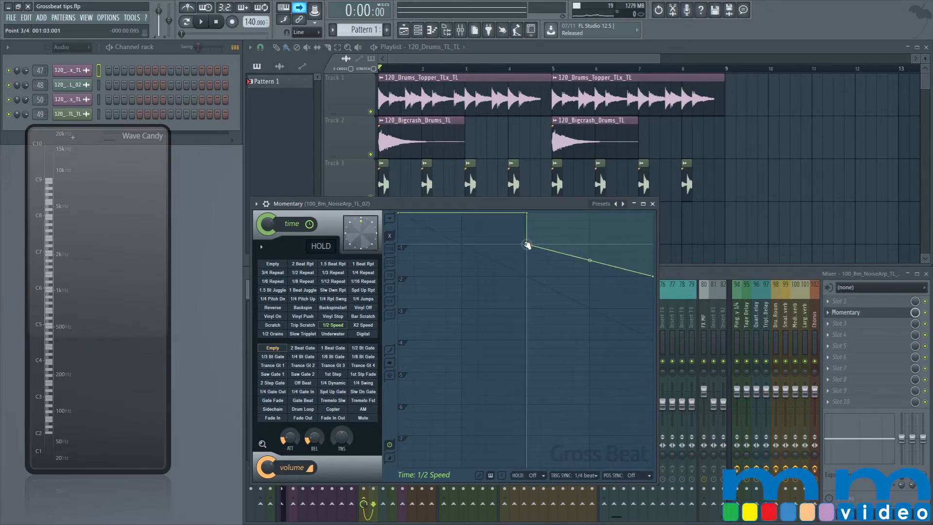
pyautogui.click(202, 21)
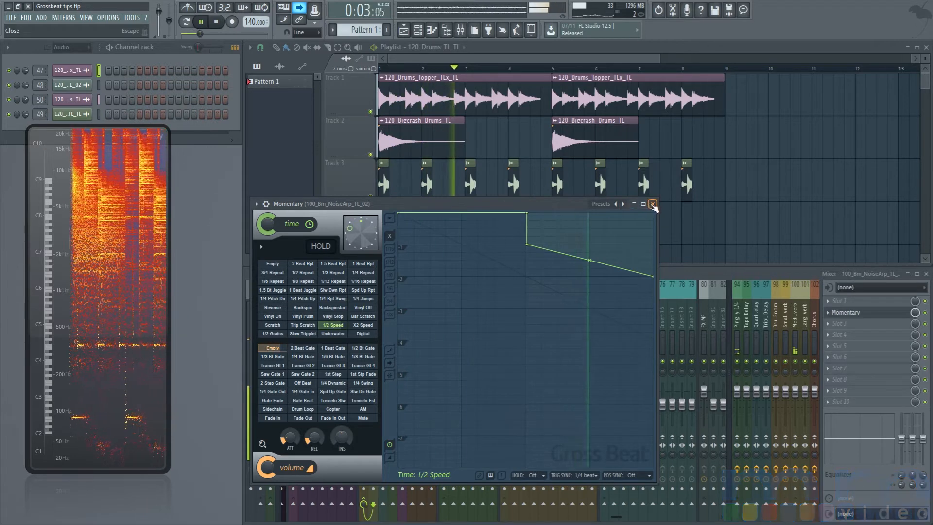
# - Close Gross Beat, stop playback and mute the drum topper and percussion tracks
pyautogui.click(652, 203)
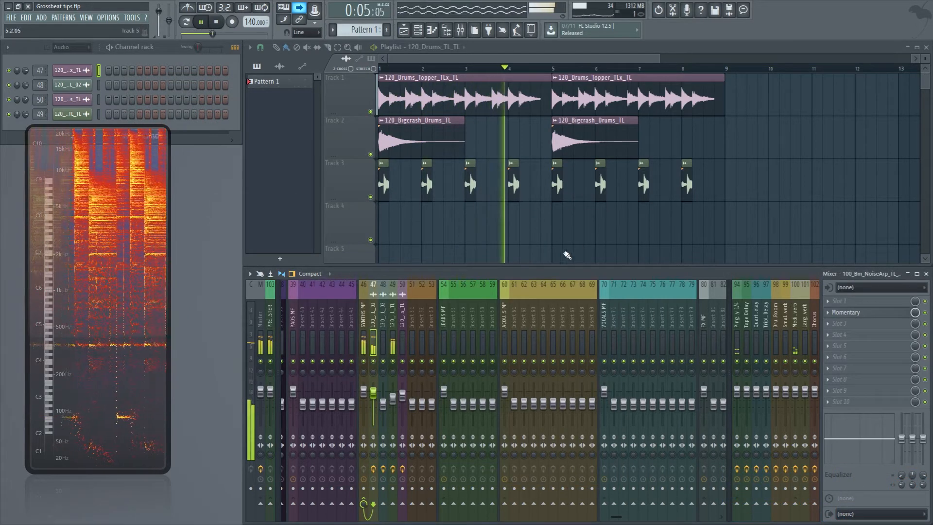
pyautogui.click(217, 21)
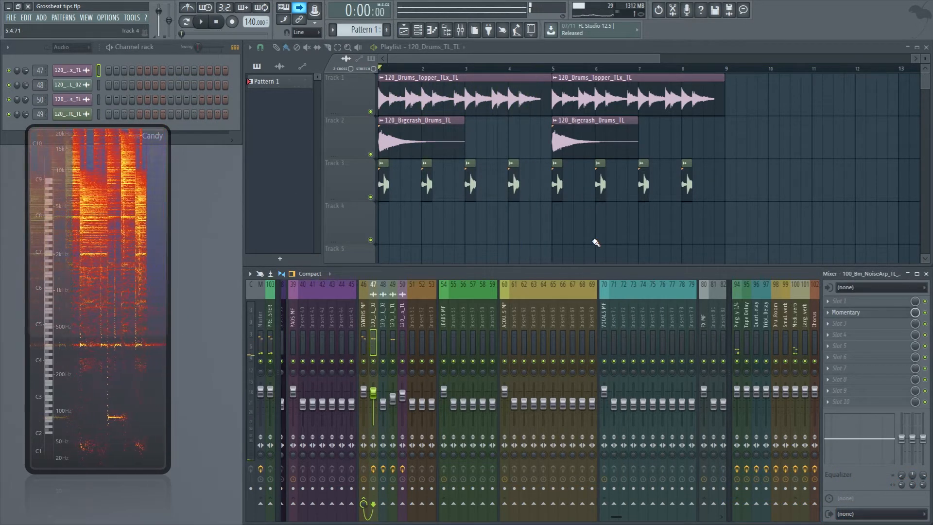
pyautogui.click(845, 312)
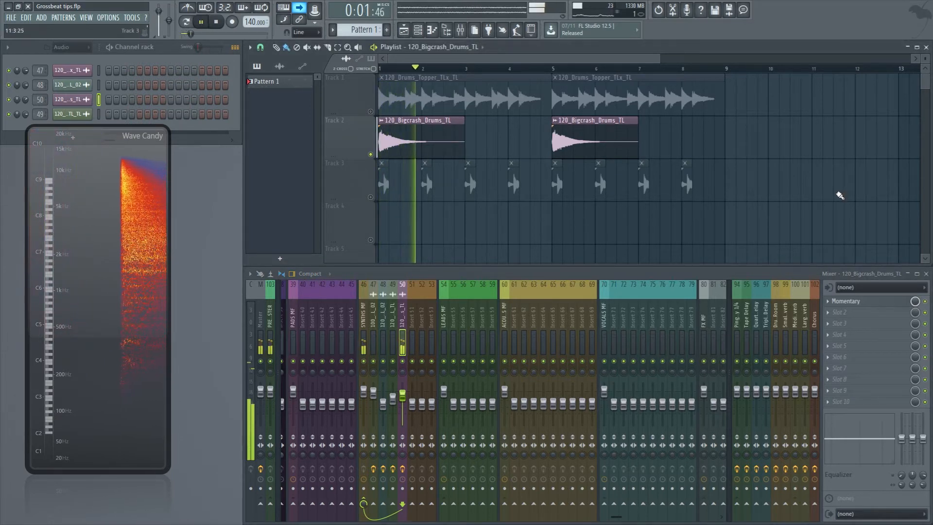
pyautogui.click(213, 23)
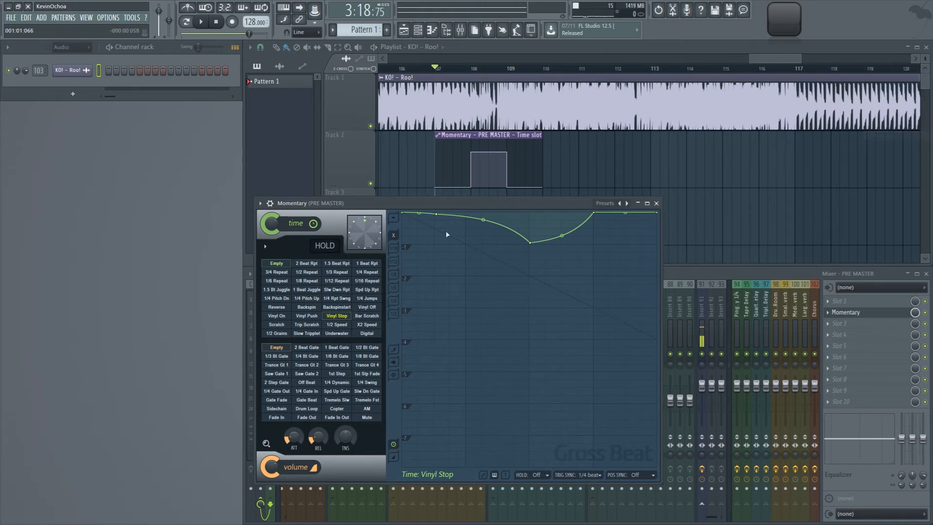
# - Nudge the lowest point of the vinyl-stop curve to deepen and reposition the dip
pyautogui.click(335, 315)
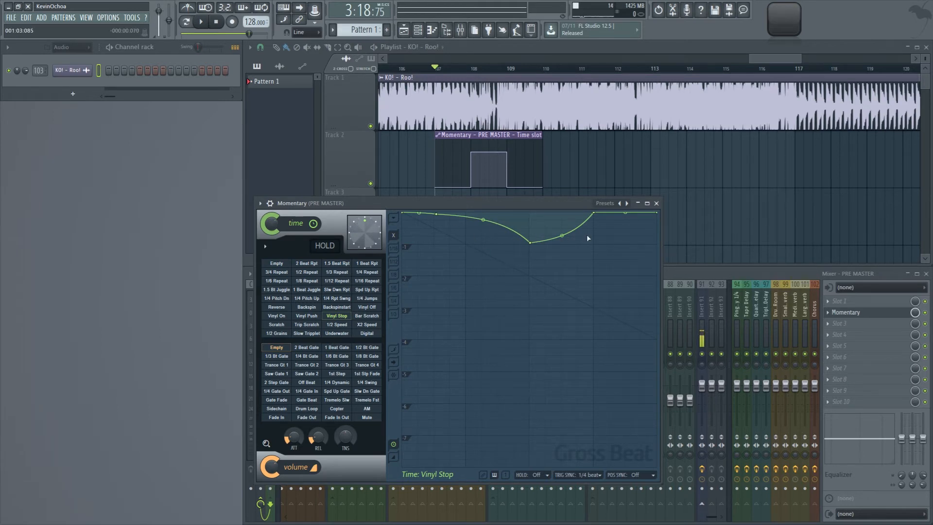
pyautogui.moveTo(580, 252)
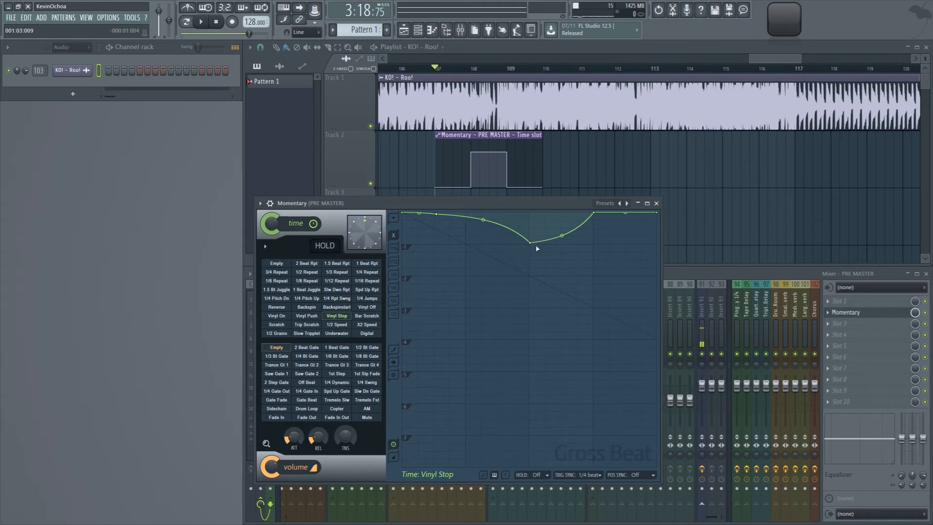
pyautogui.moveTo(530, 241); pyautogui.dragTo(535, 245)
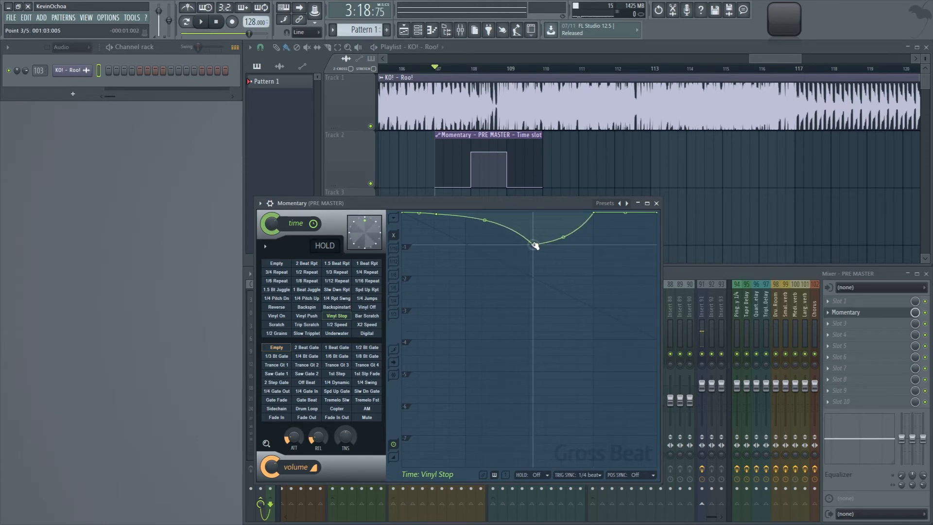
pyautogui.moveTo(534, 245); pyautogui.dragTo(555, 245)
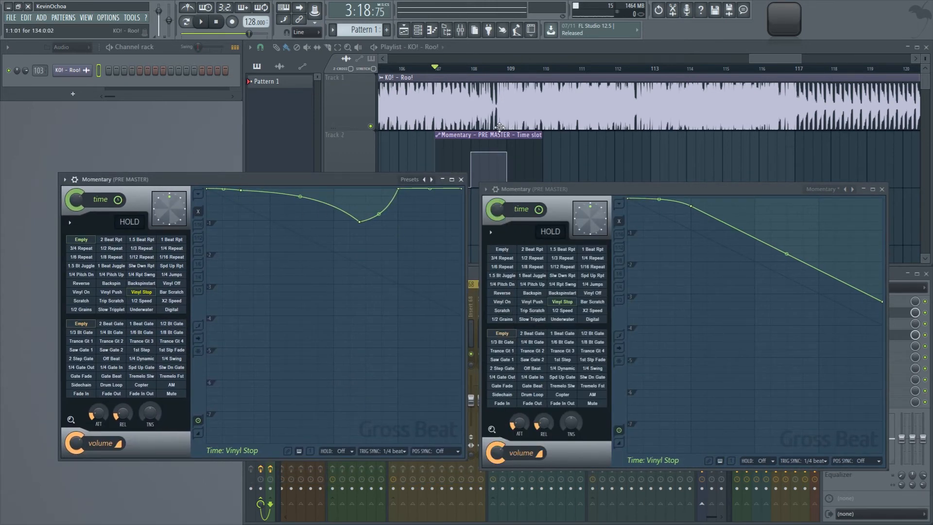
# - Close the stock Vinyl Stop comparison Gross Beat window
pyautogui.click(882, 188)
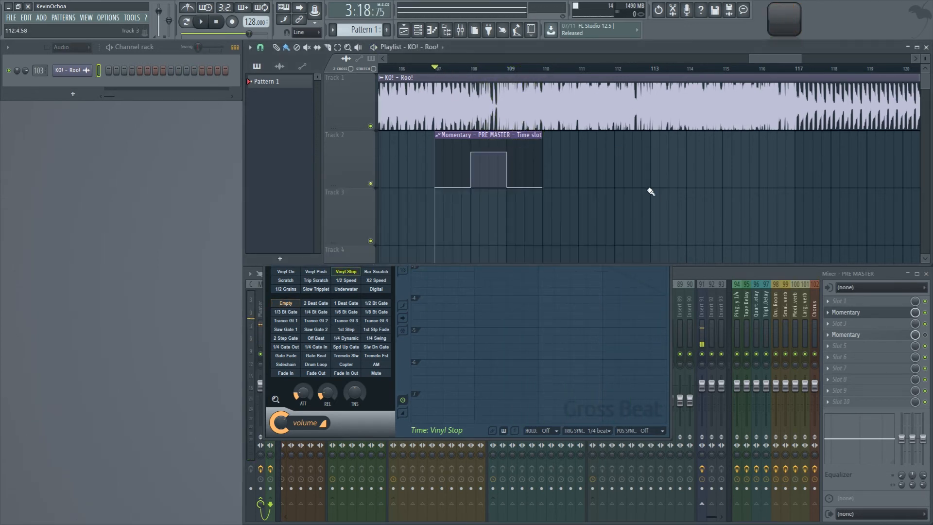
# - Set the custom Vinyl Stop Gross Beat's click reduction to High (melodic)
pyautogui.click(200, 22)
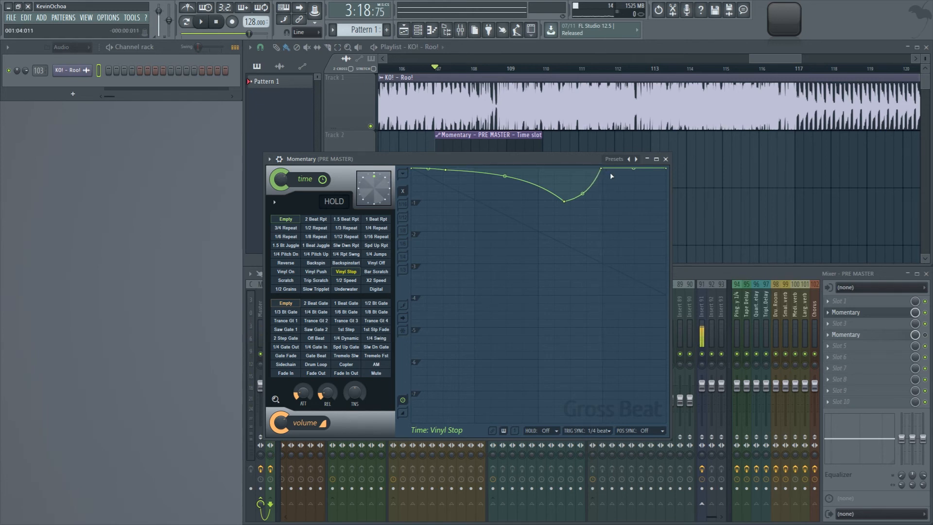
pyautogui.click(274, 202)
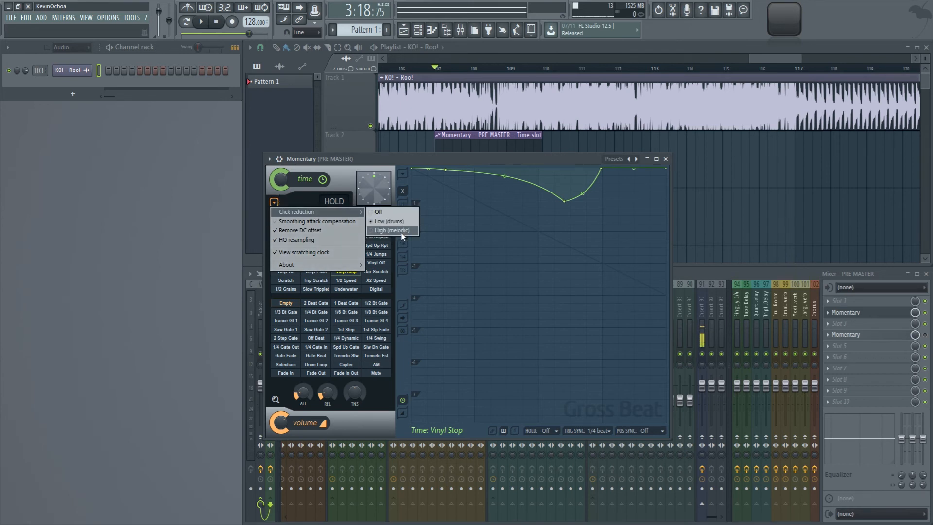
pyautogui.click(391, 230)
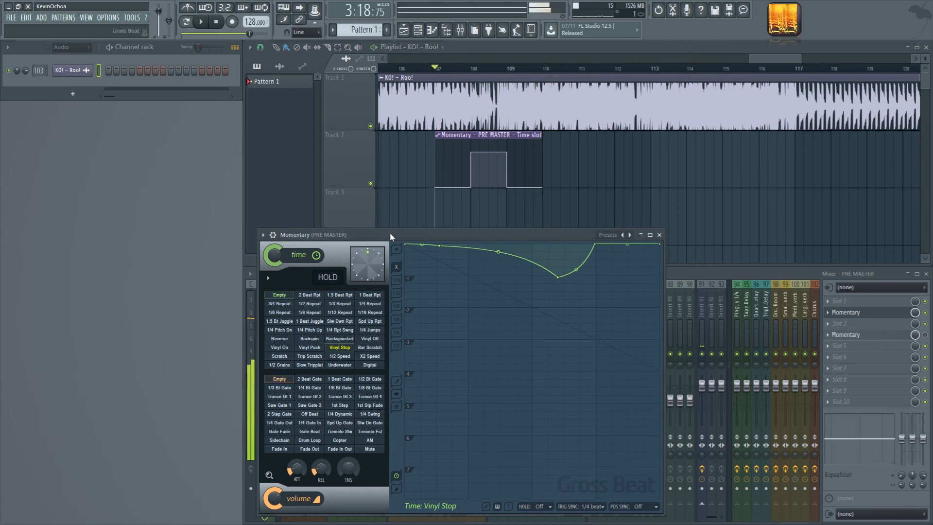
# - Pull the dip lower and later, soften point 2's slope, and preview the tape stop
pyautogui.moveTo(390, 234); pyautogui.dragTo(397, 206)
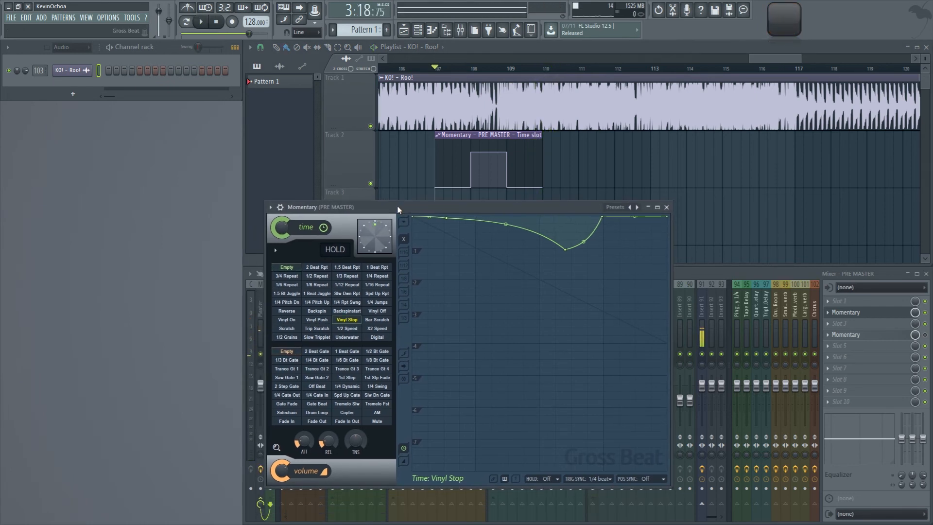
pyautogui.moveTo(566, 247); pyautogui.dragTo(571, 252)
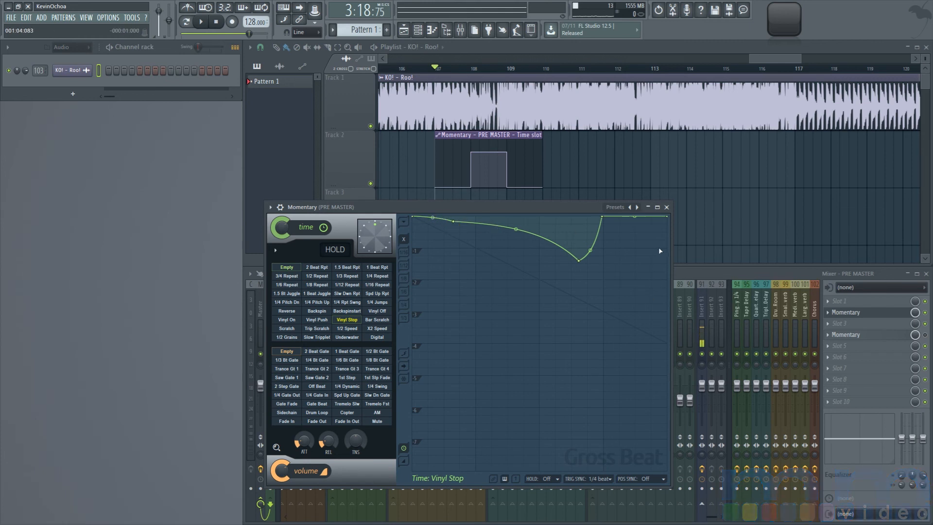
pyautogui.moveTo(624, 230)
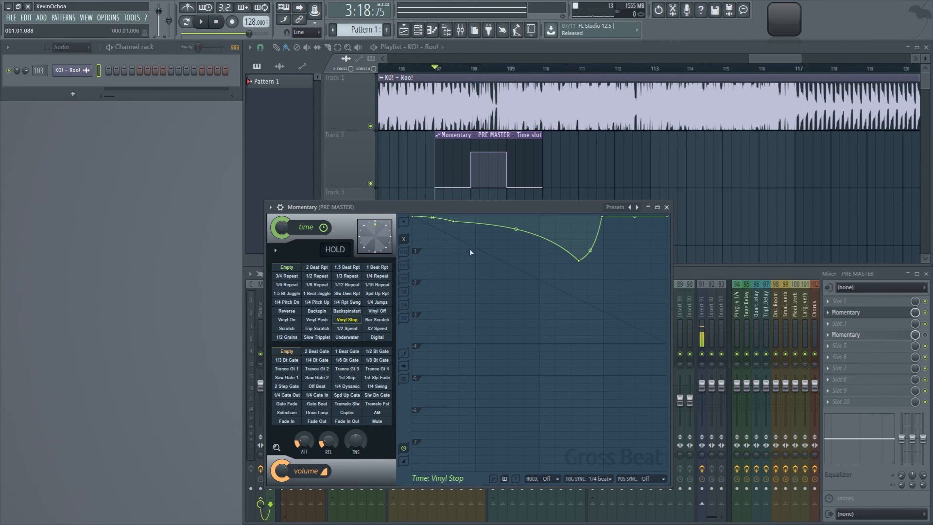
pyautogui.moveTo(472, 252); pyautogui.dragTo(485, 225)
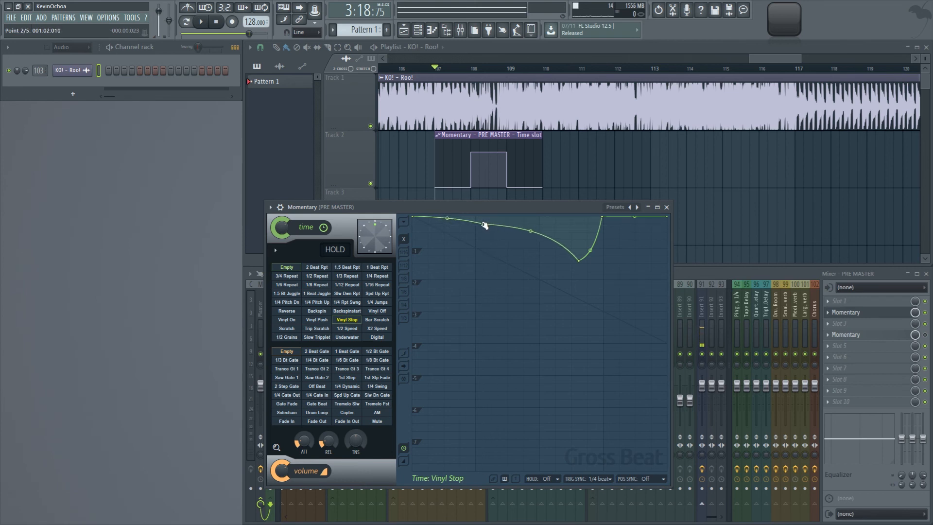
pyautogui.click(201, 21)
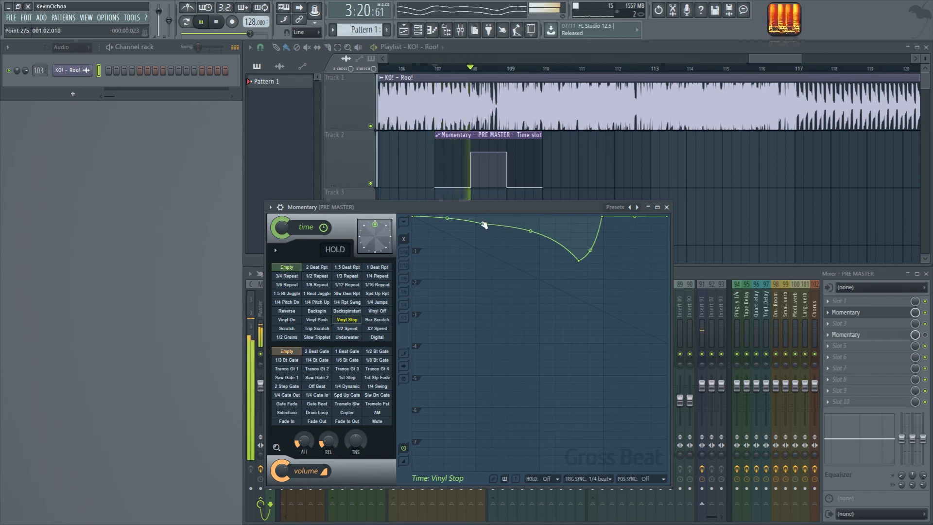